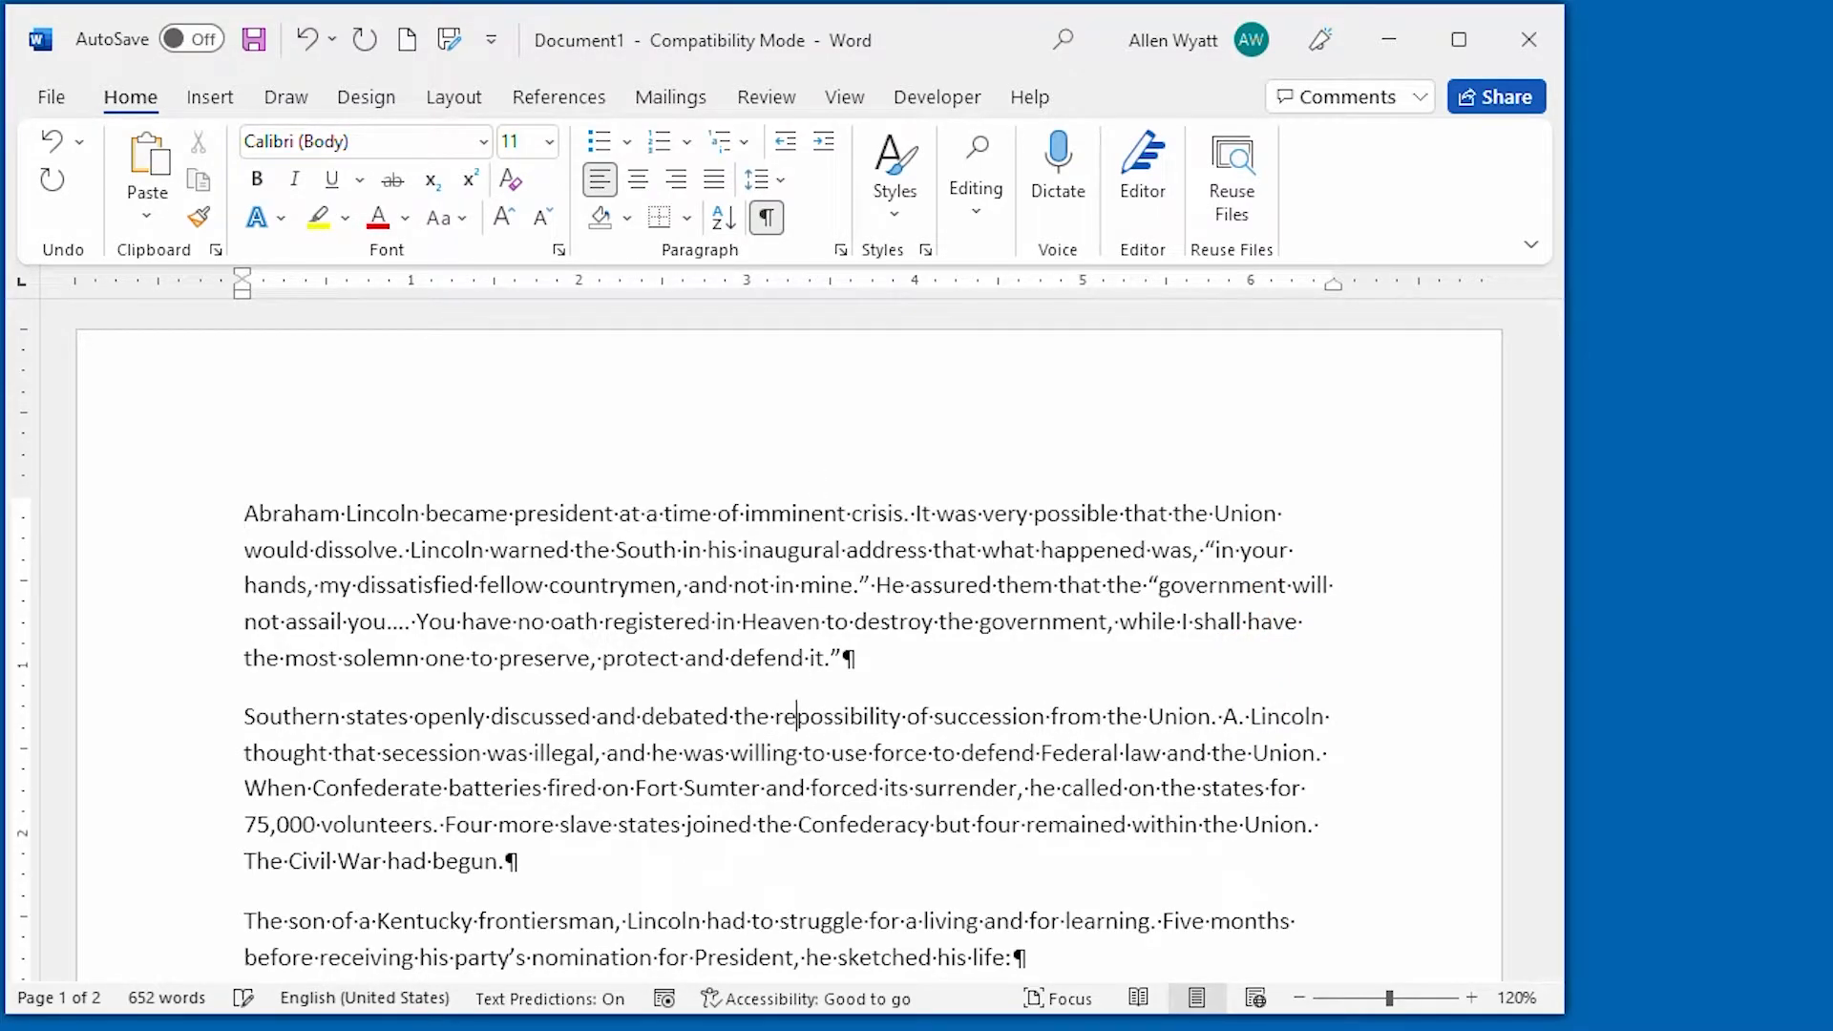
- Insert the word 'real' so the sentence reads 'the real possibility of succession'
type("real")
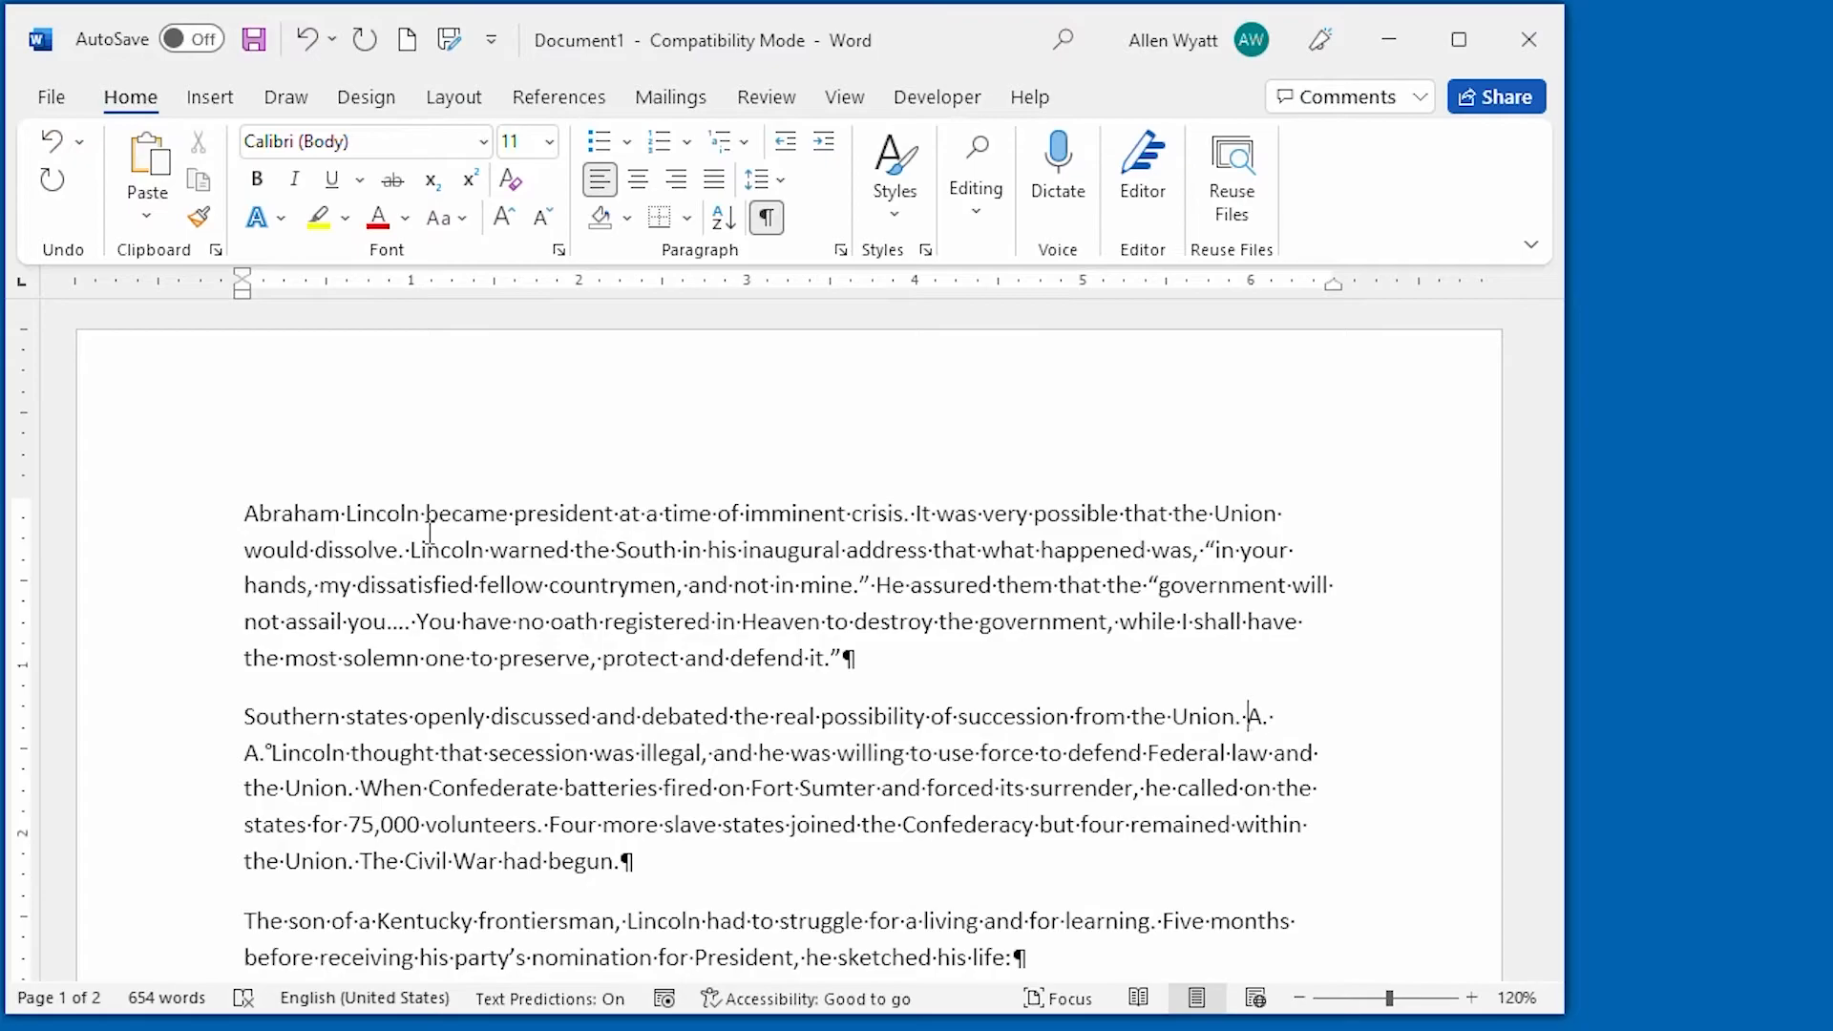
- Delete the duplicate 'A.' so a single 'A.' stays joined to 'Lincoln'
double_click(1253, 717)
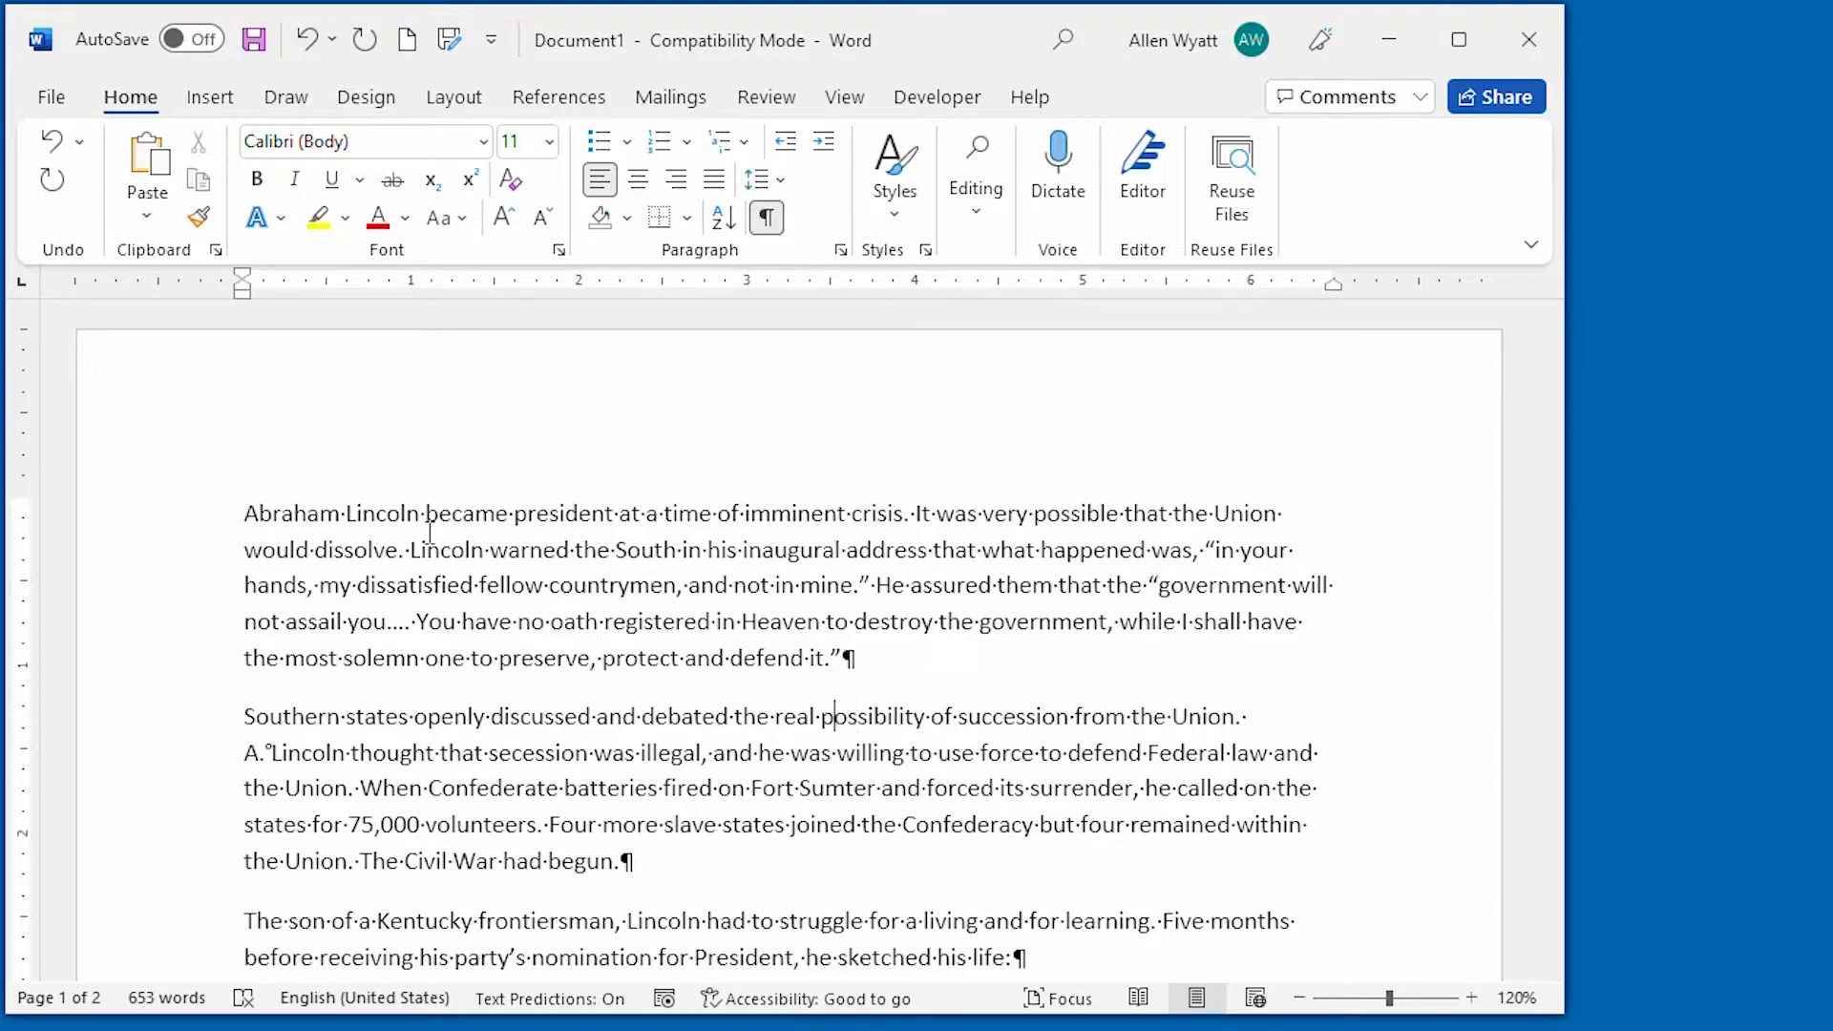
double_click(796, 715)
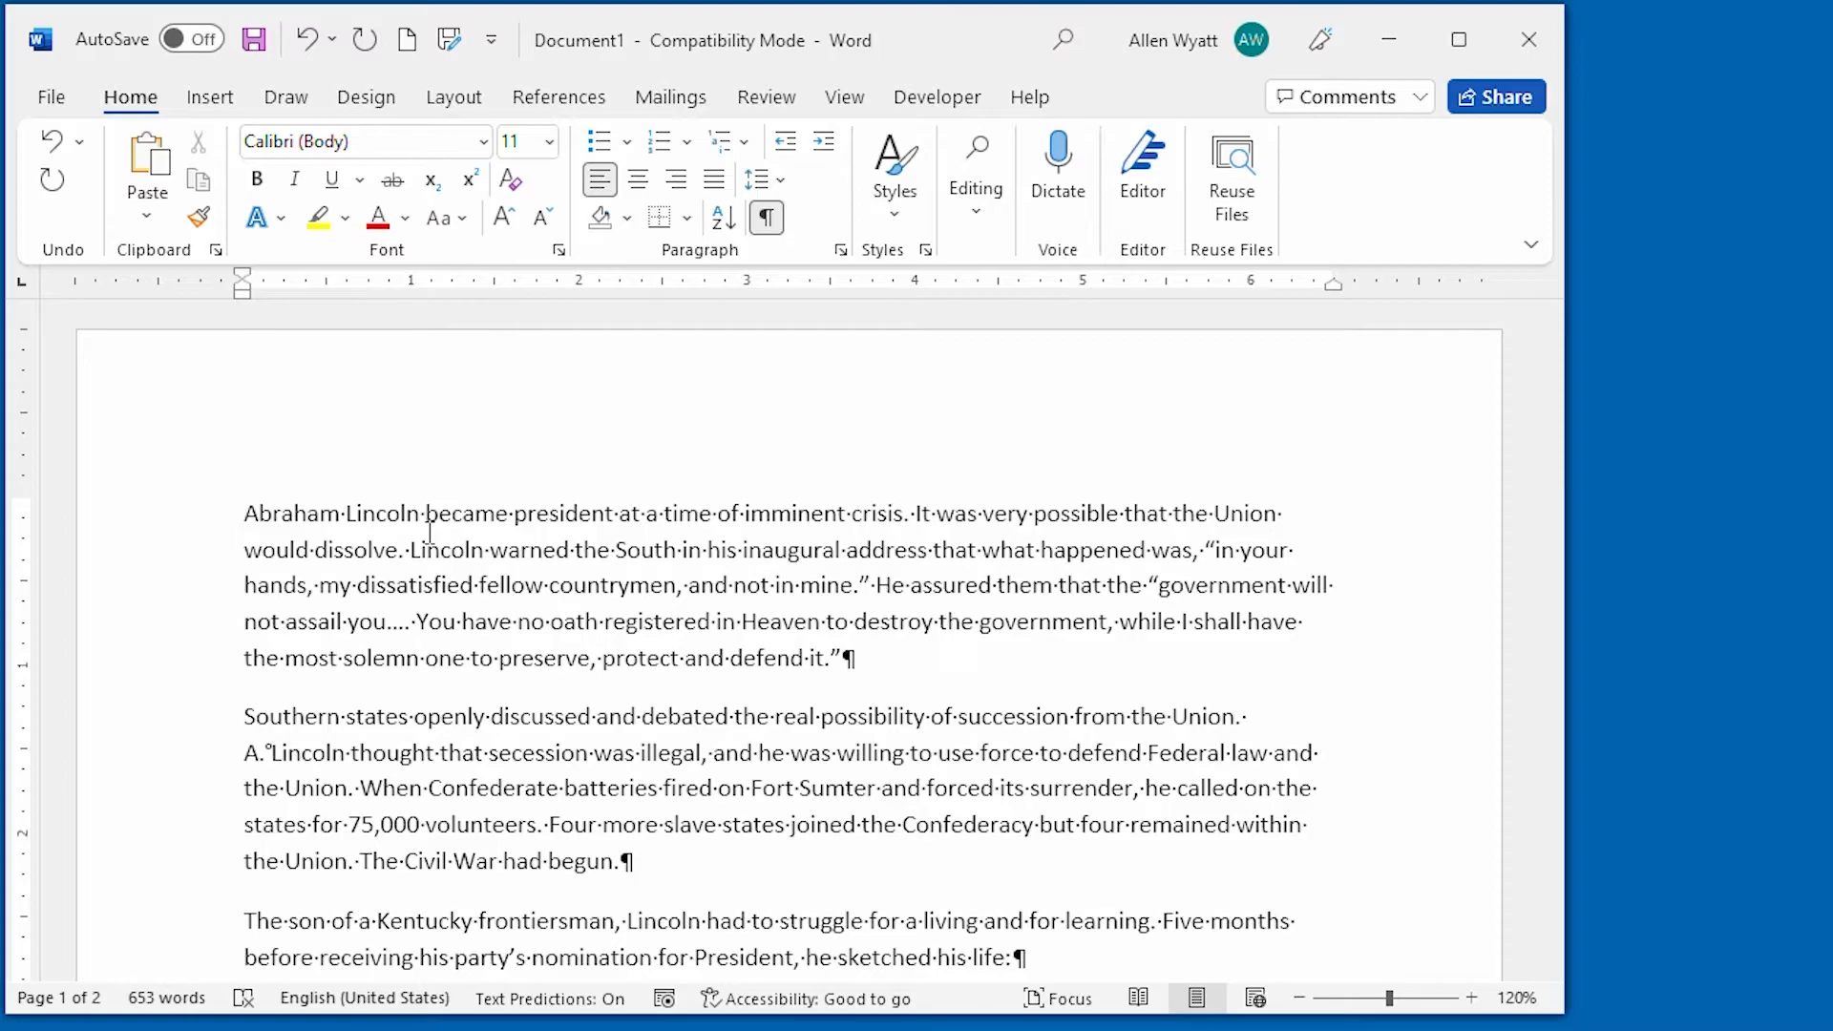
- With the cursor between 'will' and 'not', open the More Symbols dialog
left_click(272, 753)
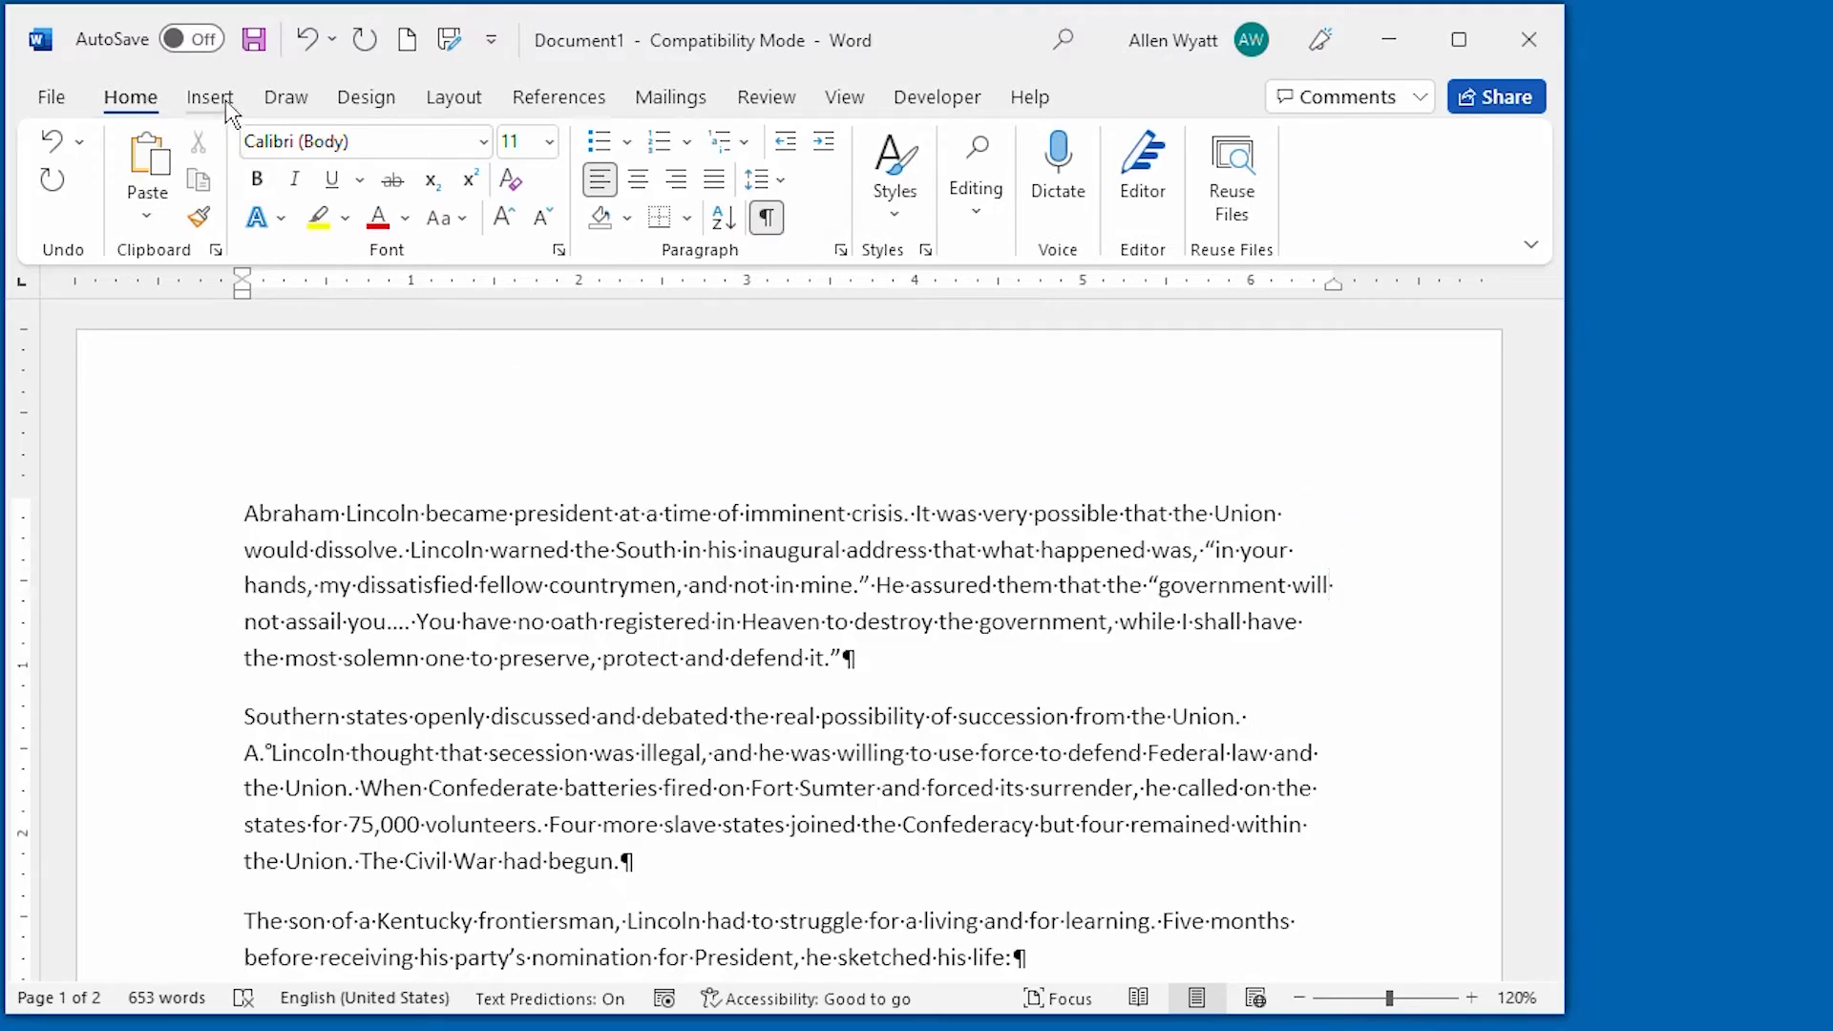
left_click(210, 98)
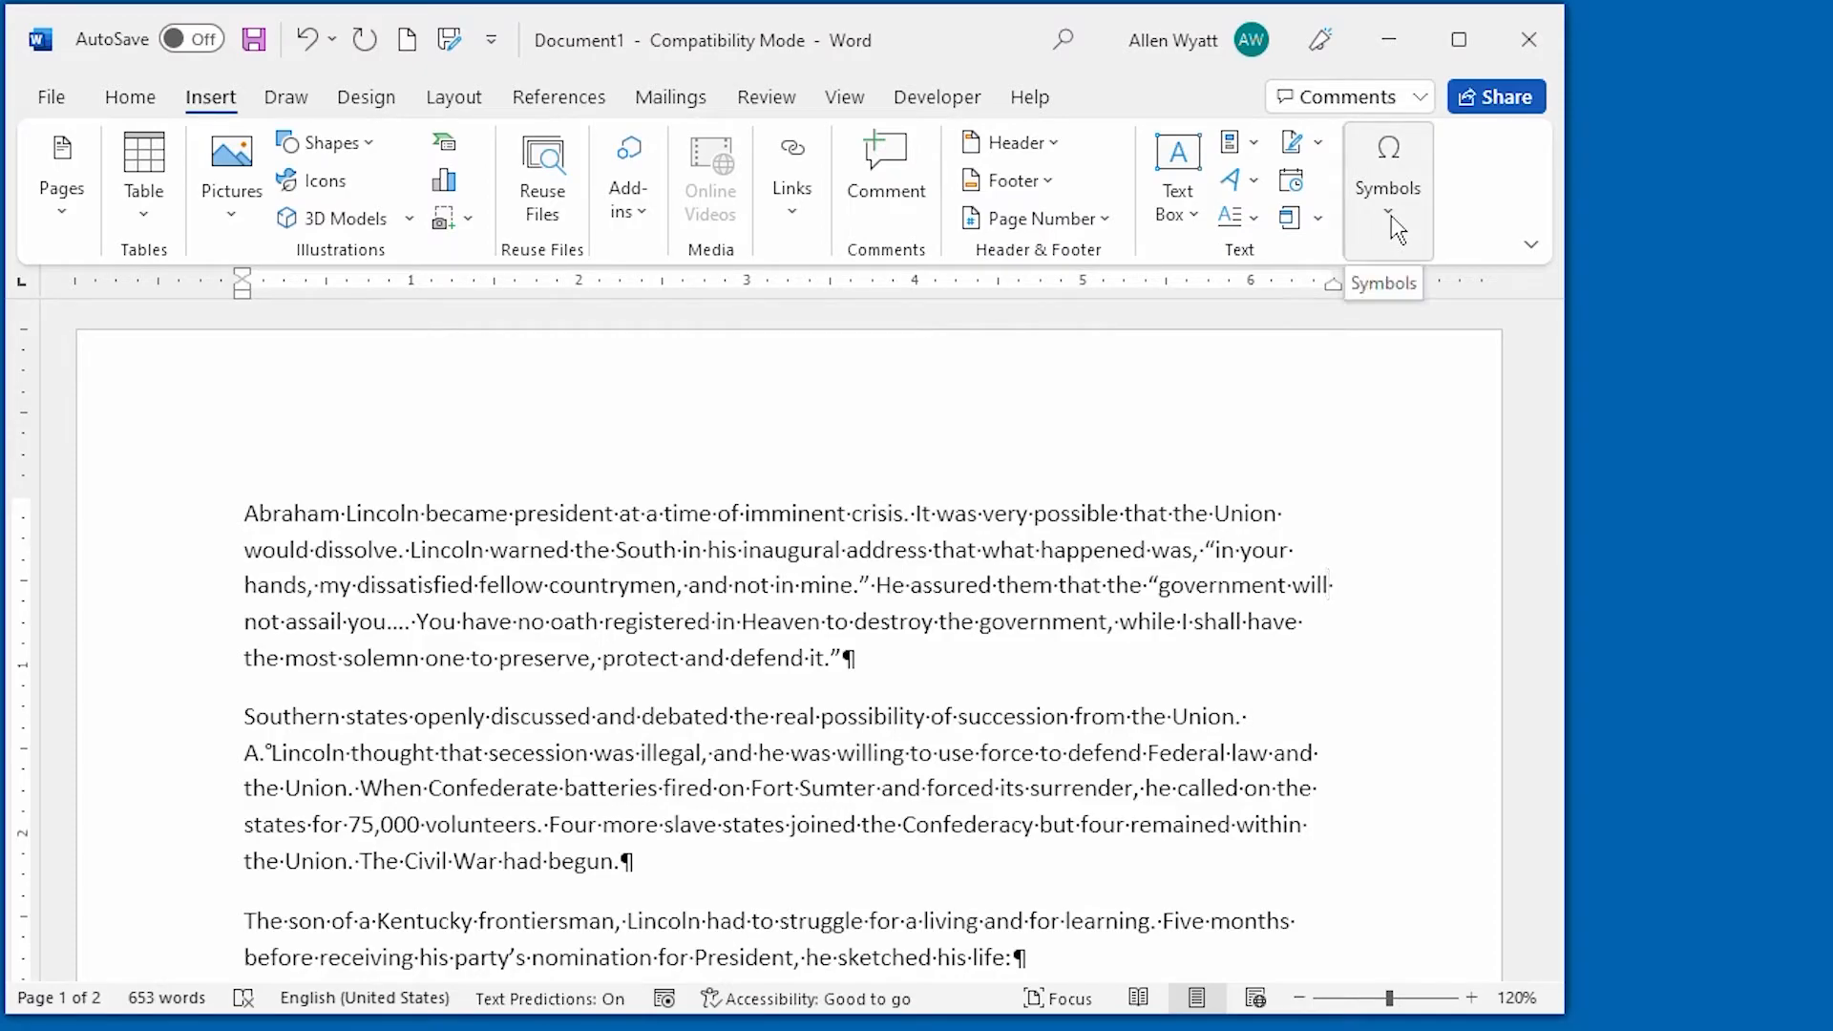
left_click(1386, 187)
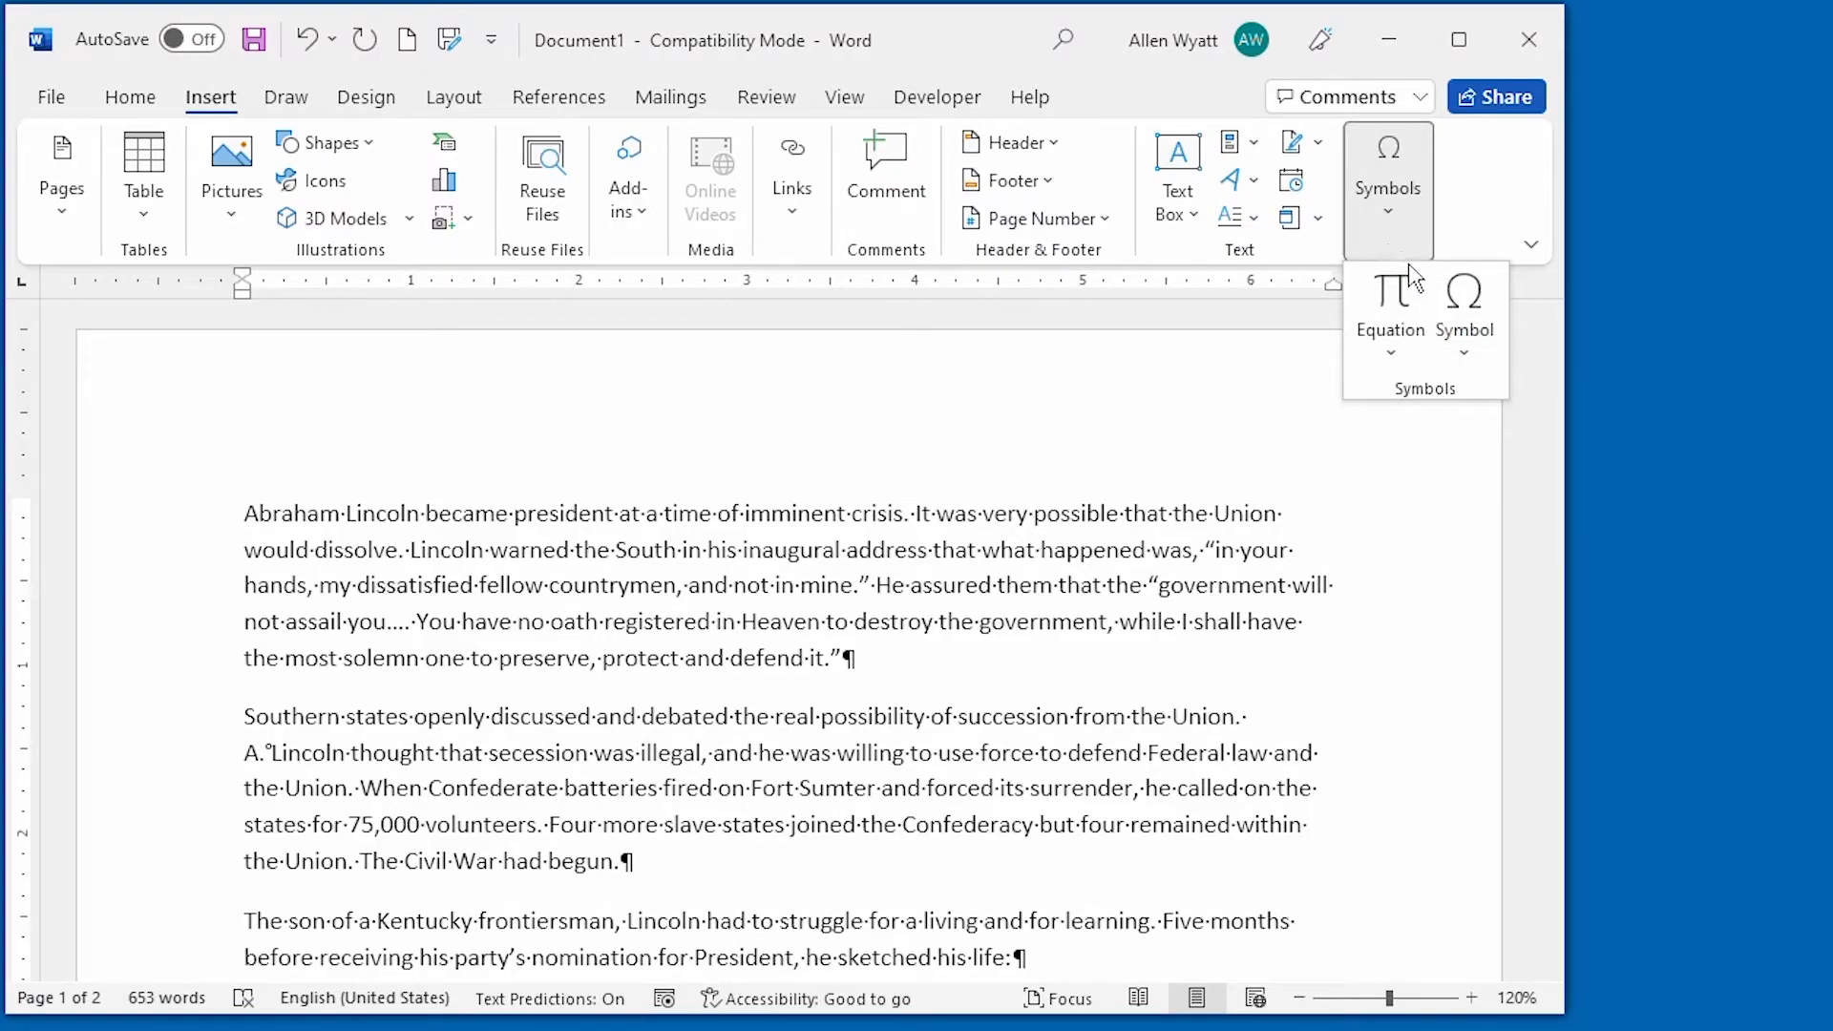
left_click(1463, 310)
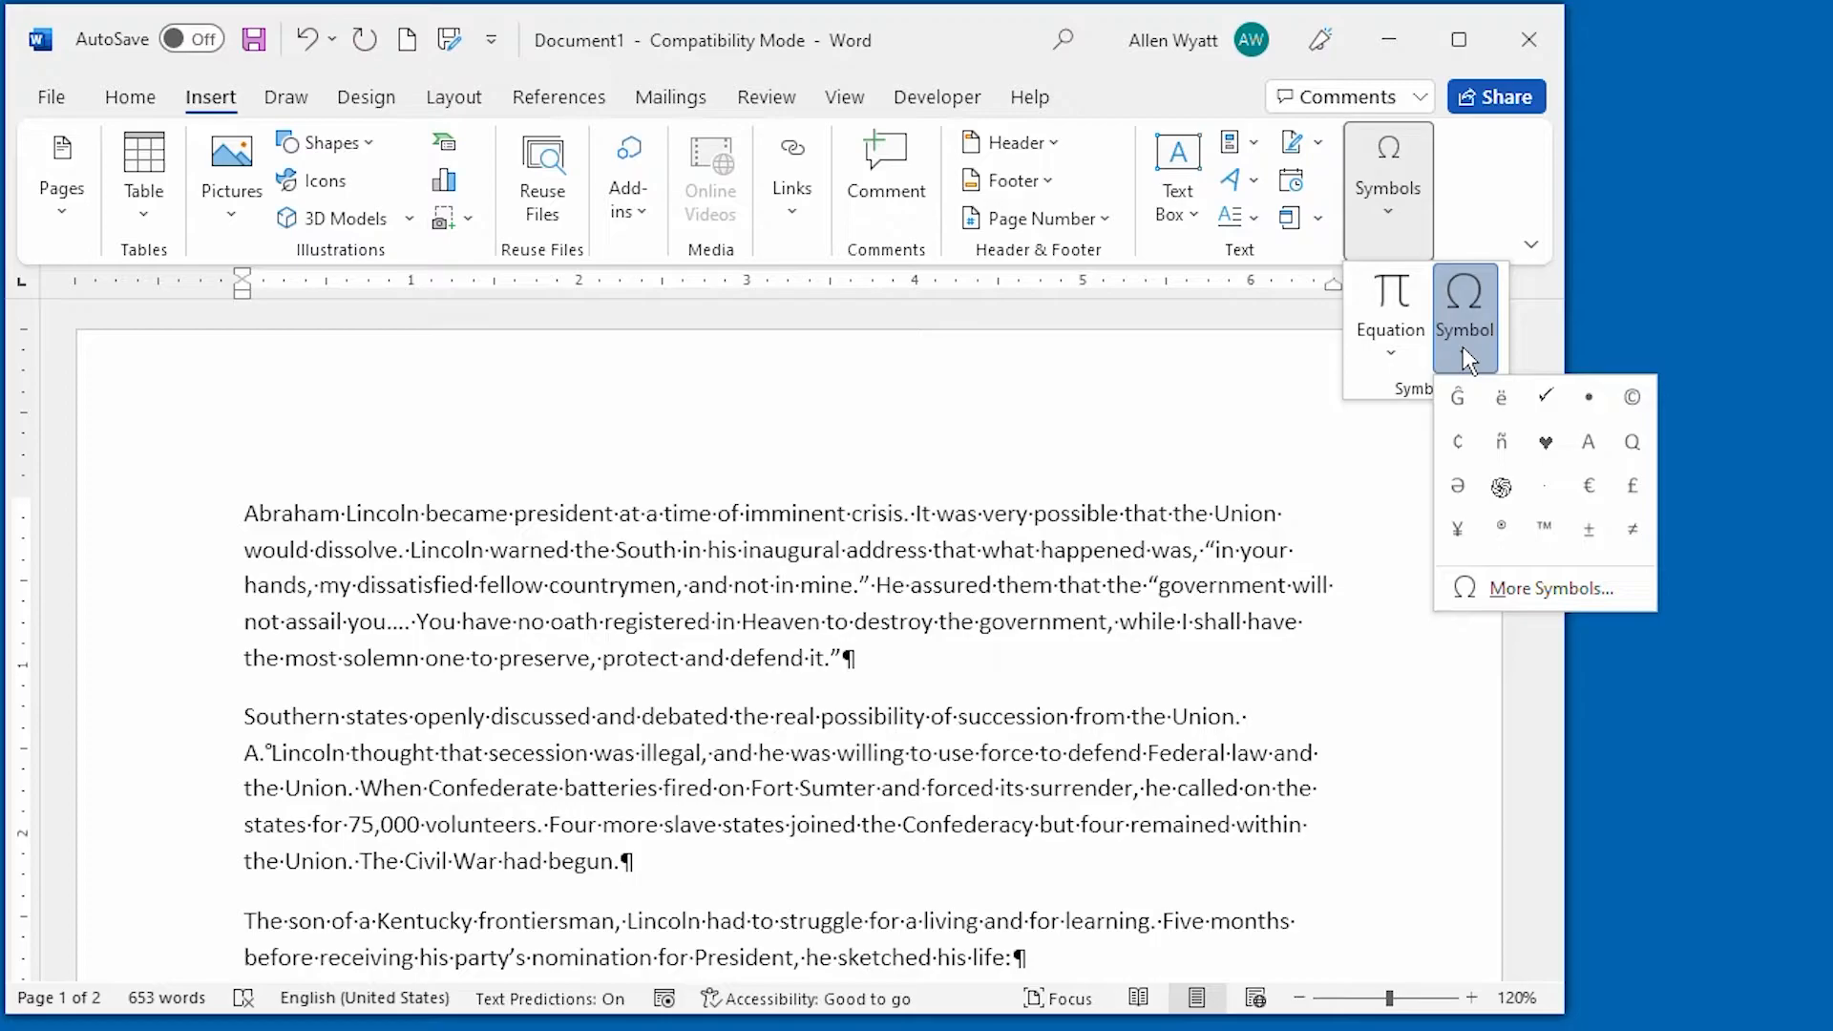
left_click(1544, 588)
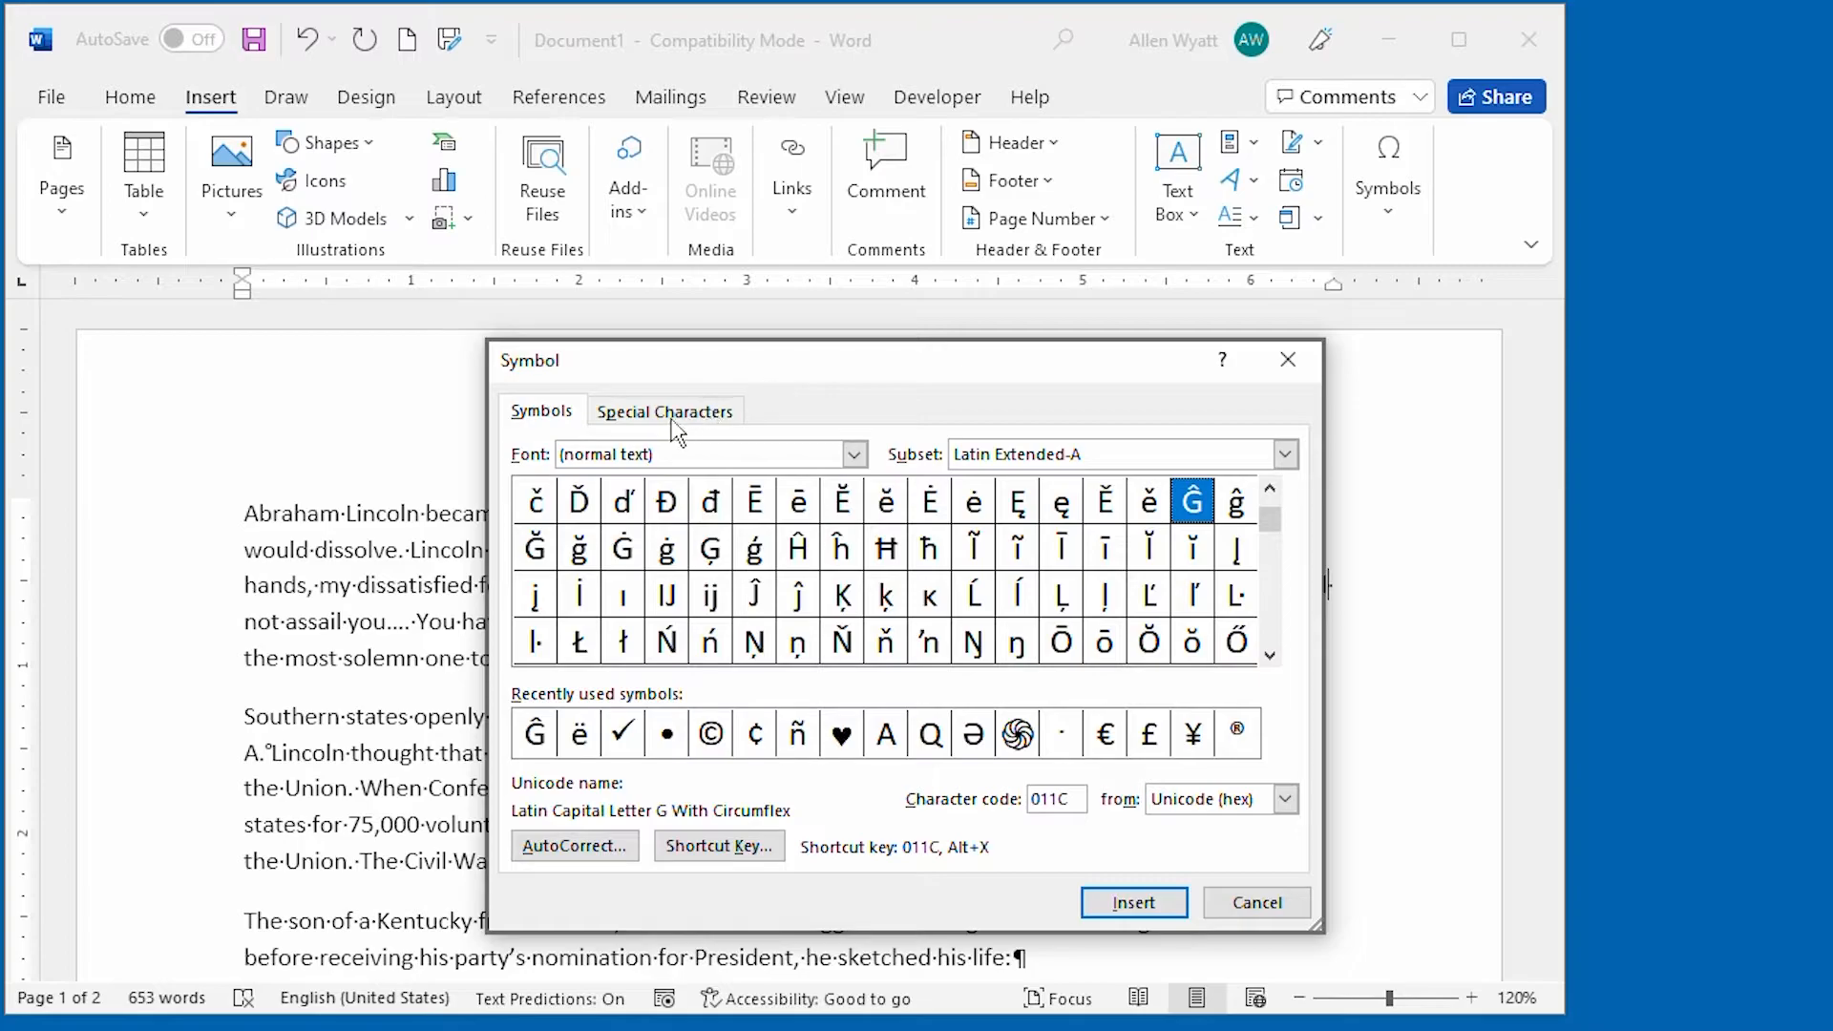
- Insert a Nonbreaking Space from Special Characters between 'will' and 'not', then close the dialog
left_click(665, 410)
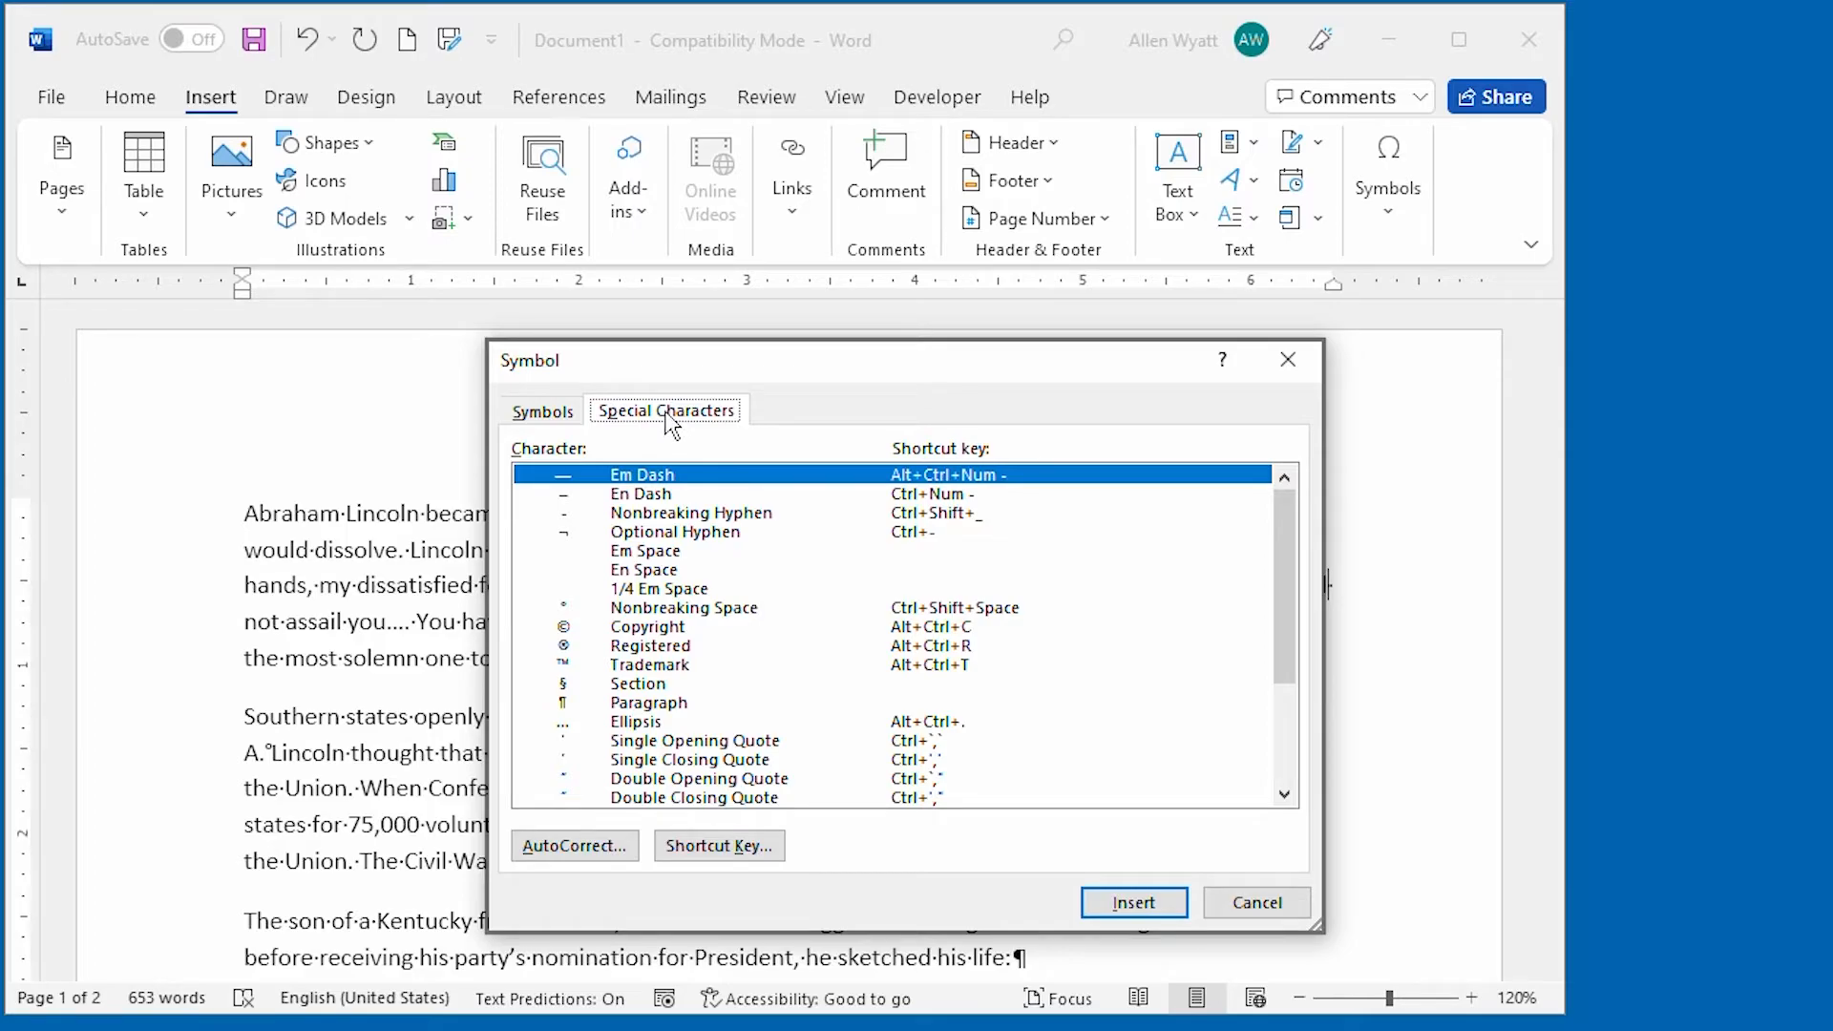
mouse_move(673, 551)
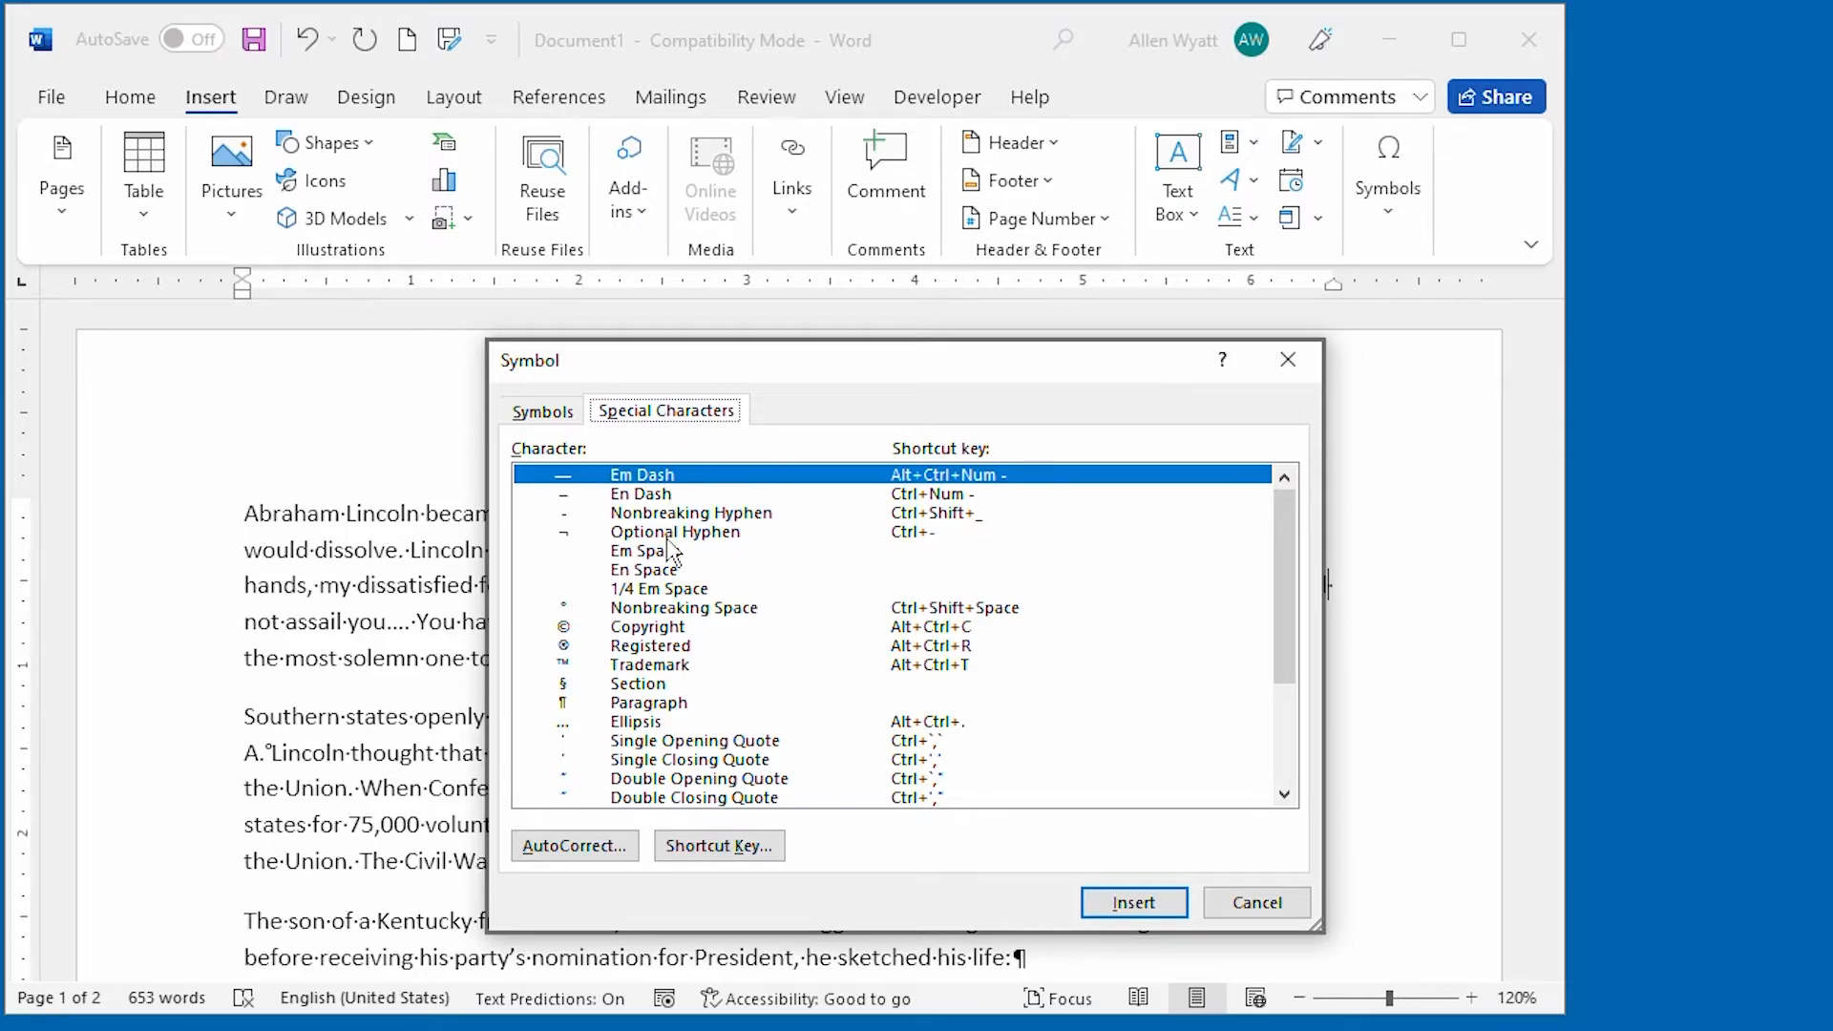
left_click(684, 607)
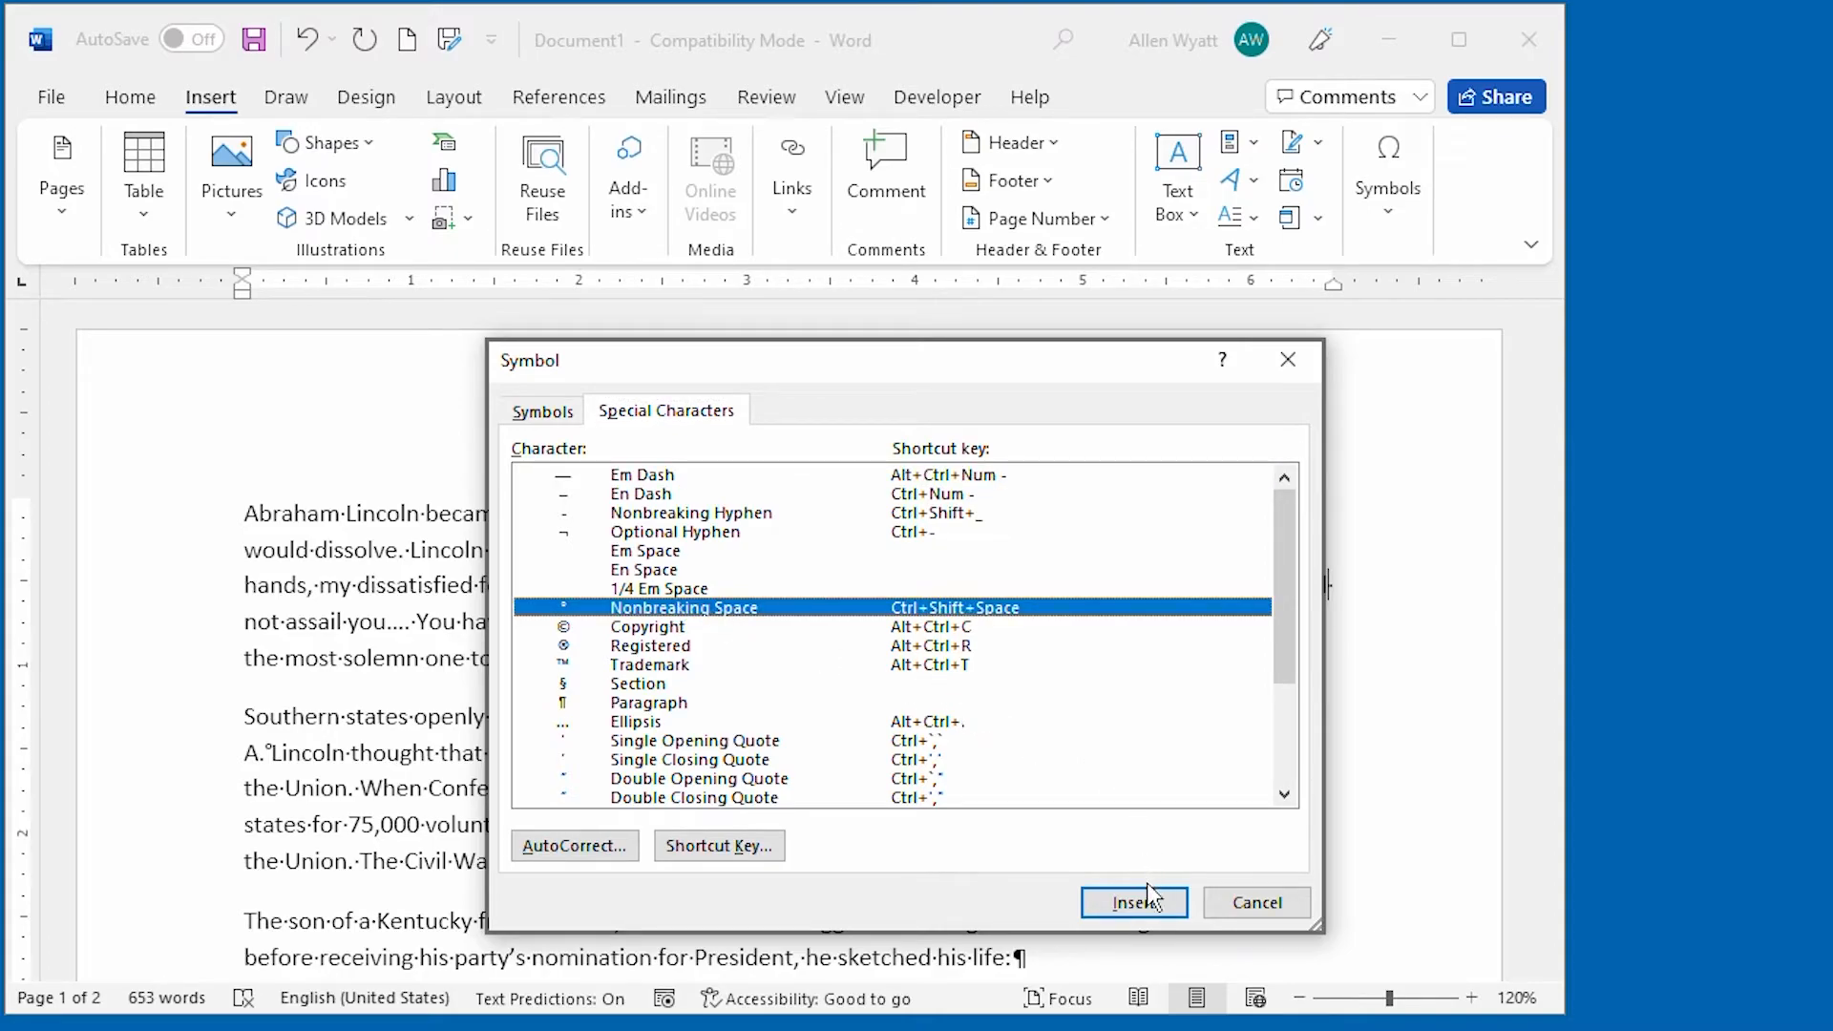
left_click(1131, 902)
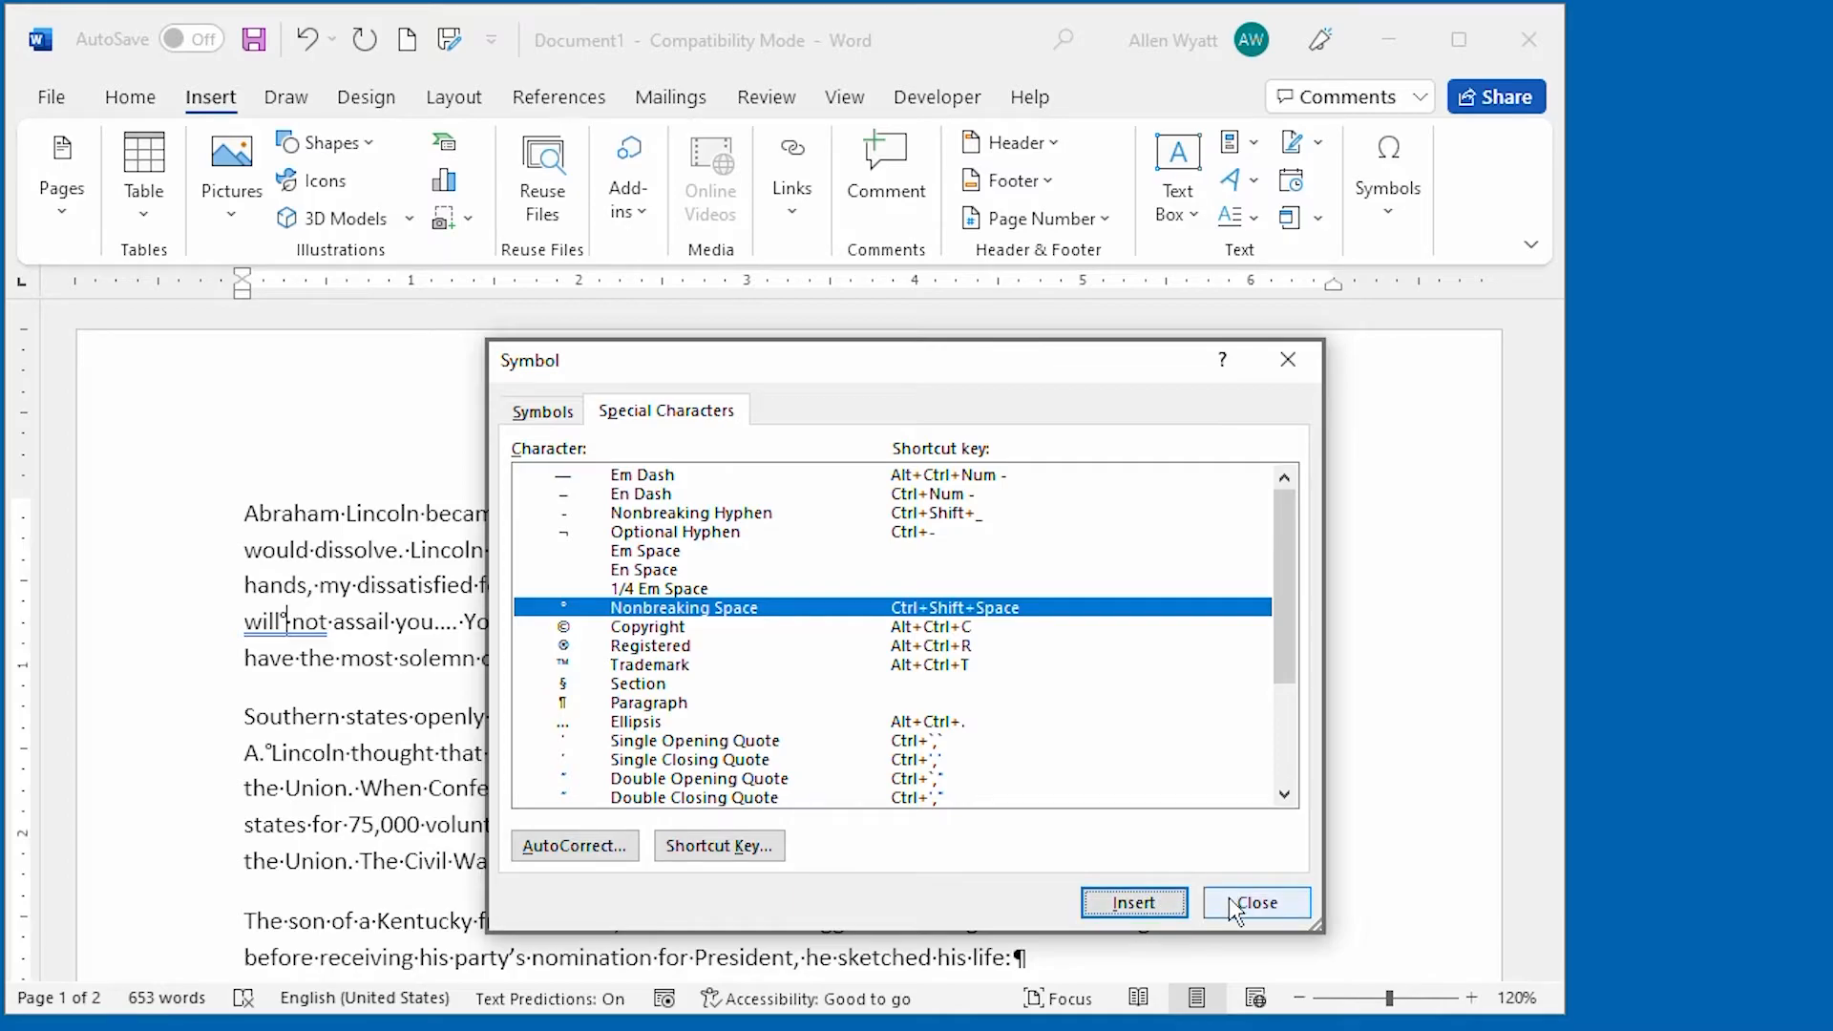
left_click(1254, 902)
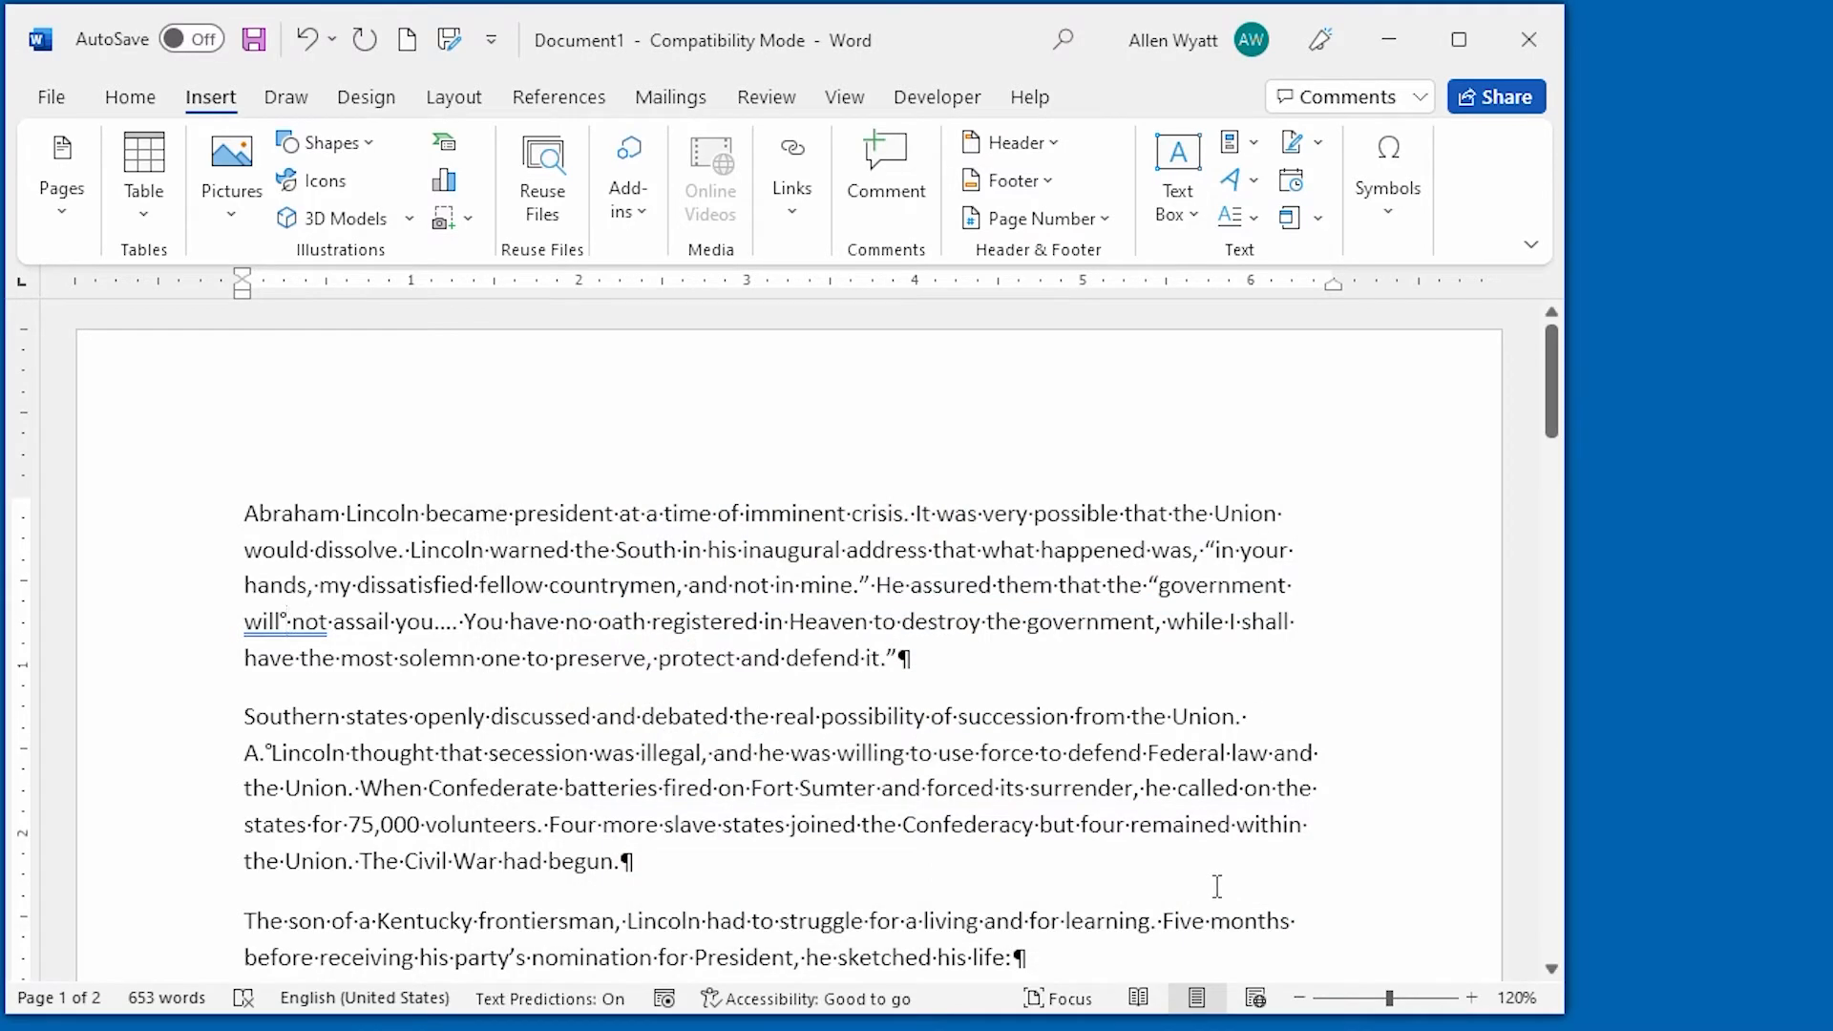